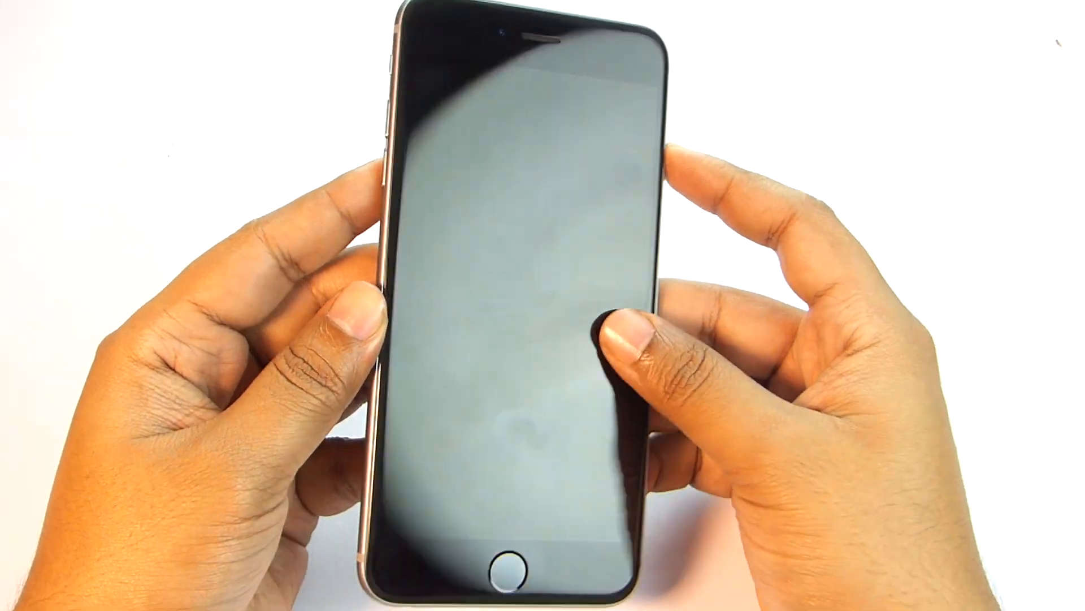
pyautogui.click(513, 559)
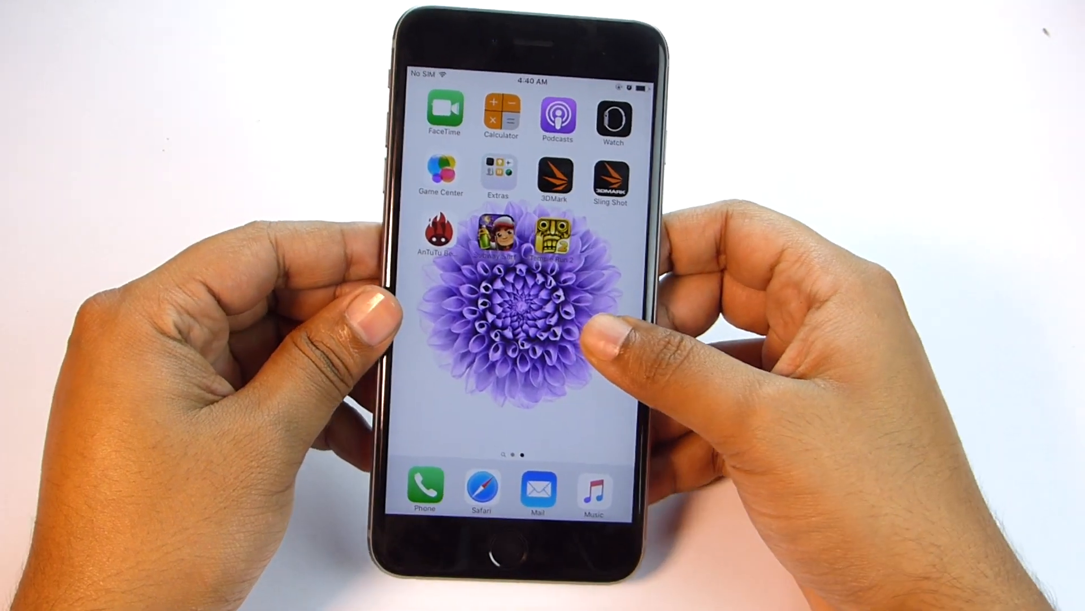